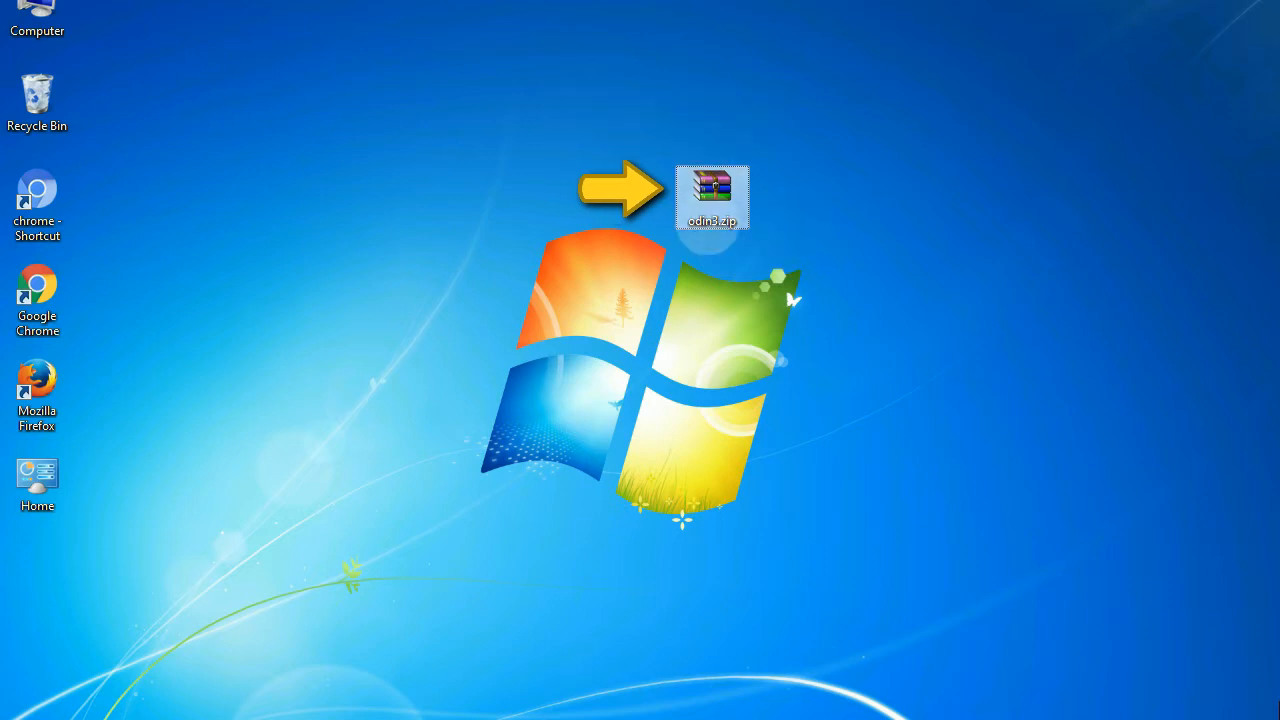
mouse_move(712, 195)
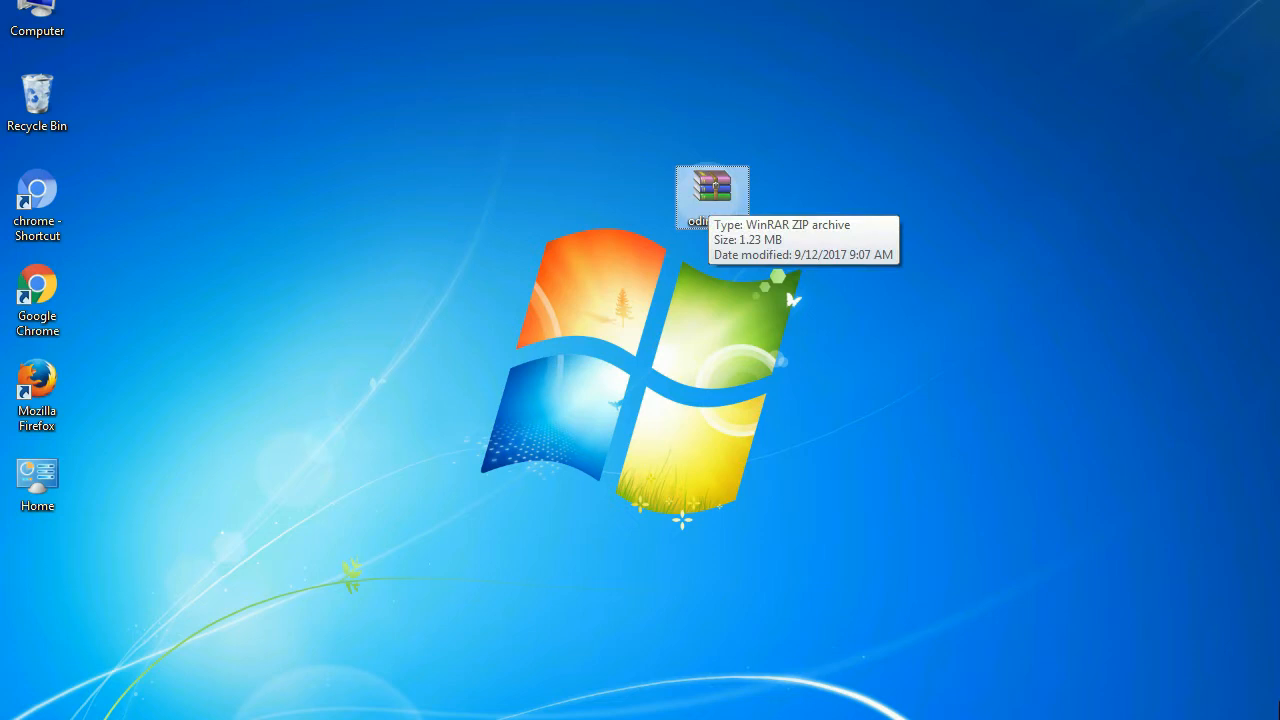
mouse_move(790, 298)
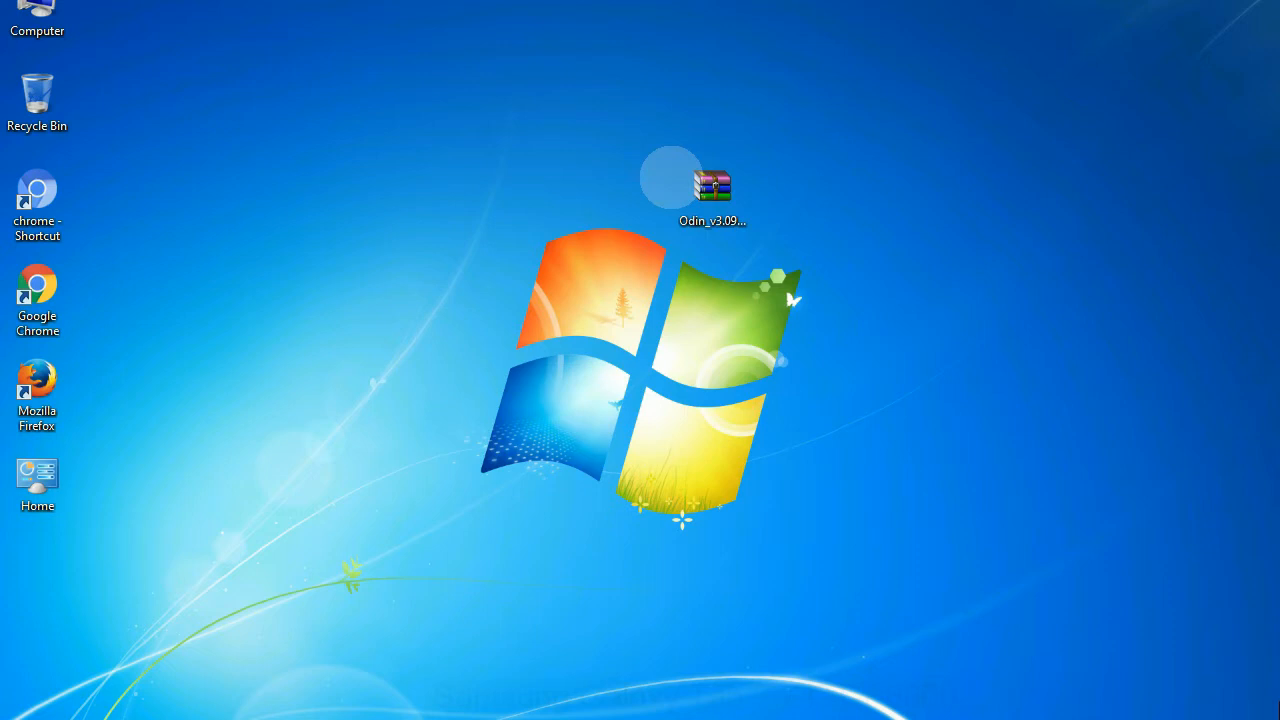
Extract the Odin archive on the desktop and select Odin3 v3.09.exe in the Odin_v3.09 folder.
click(712, 190)
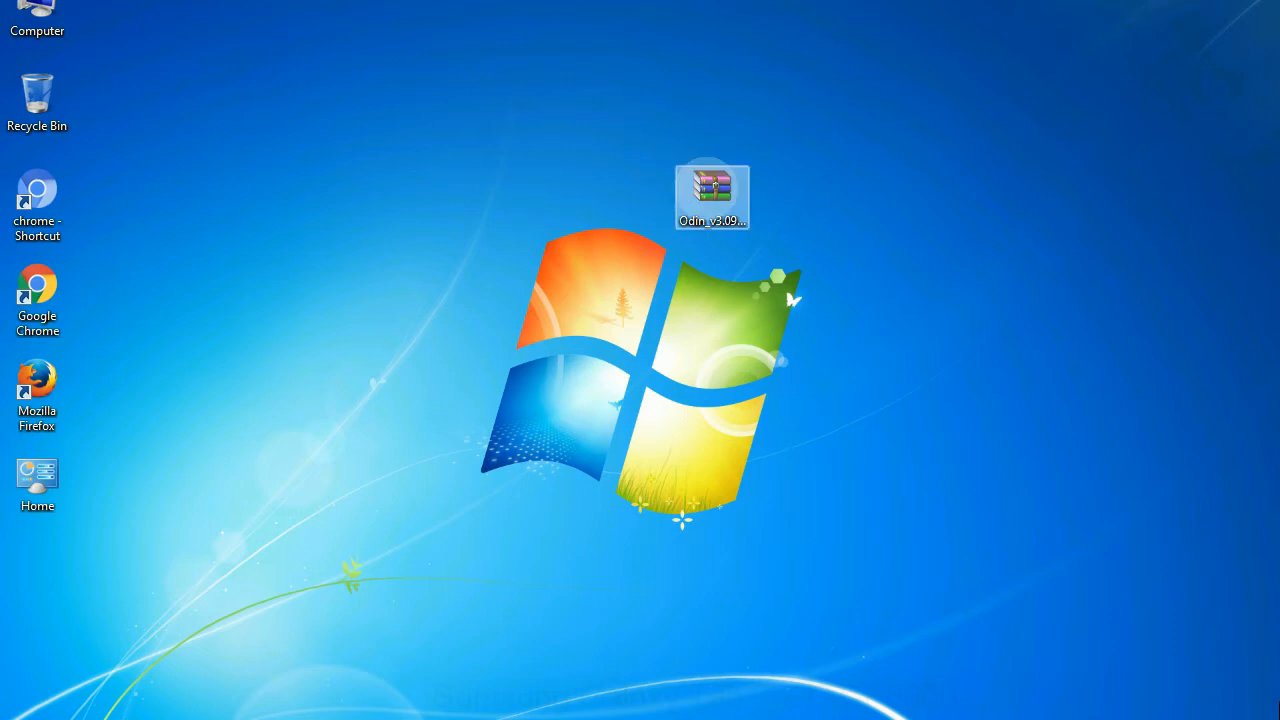
right_click(712, 193)
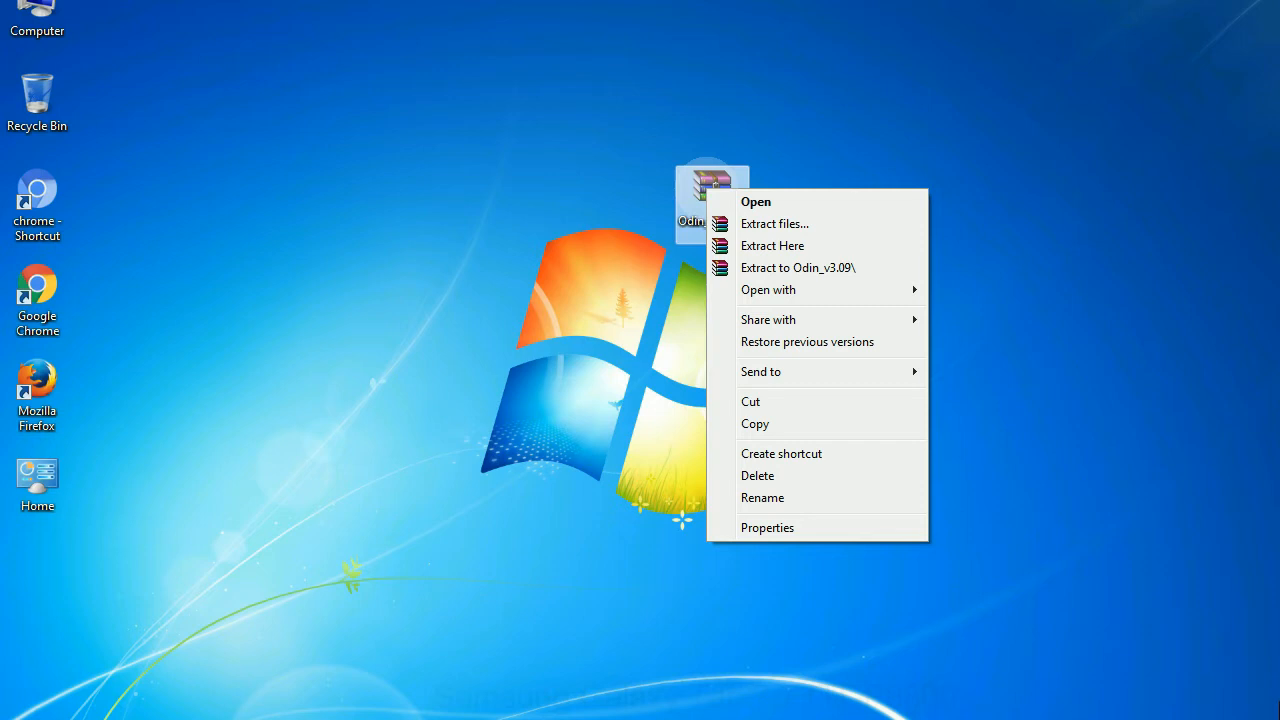
mouse_move(772, 245)
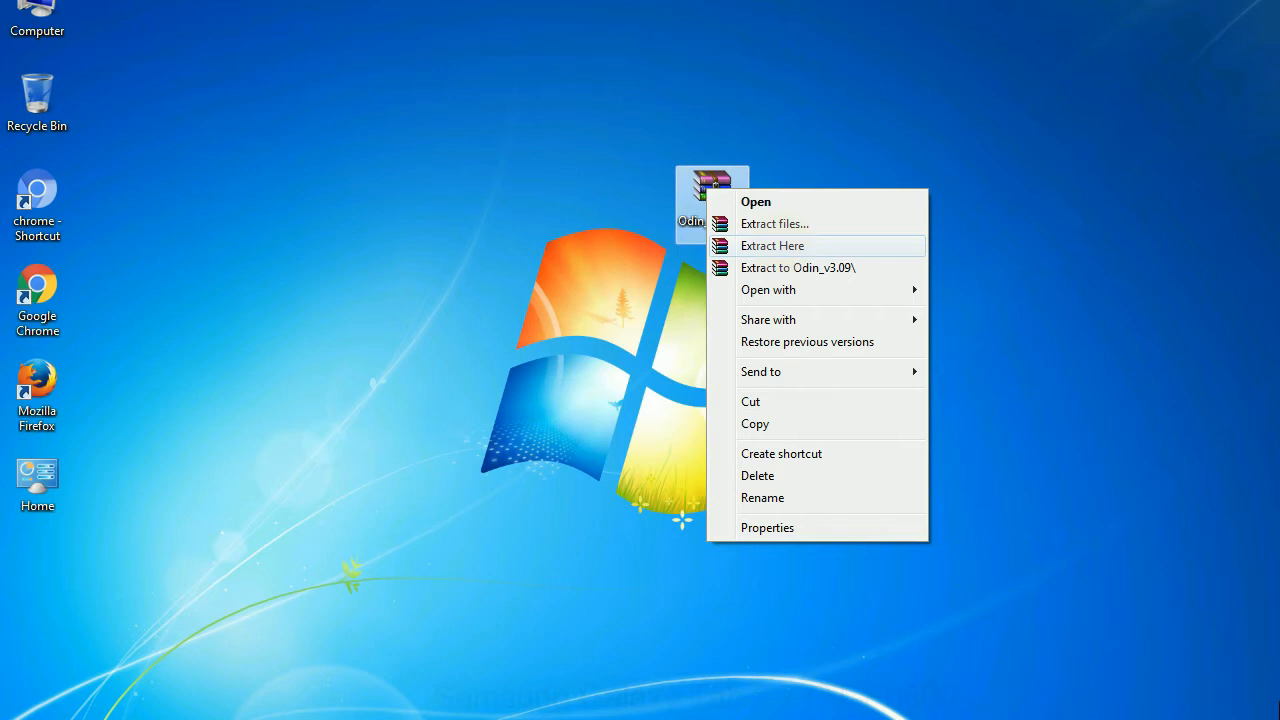
click(772, 245)
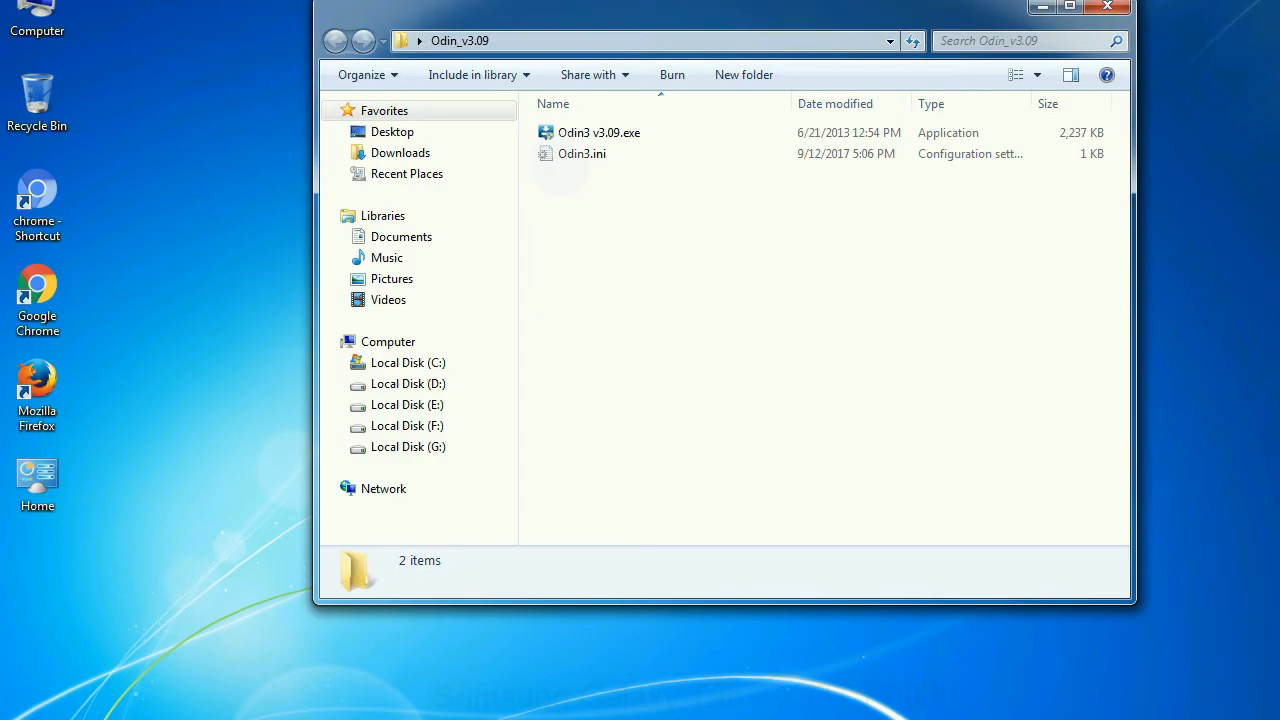
right_click(598, 132)
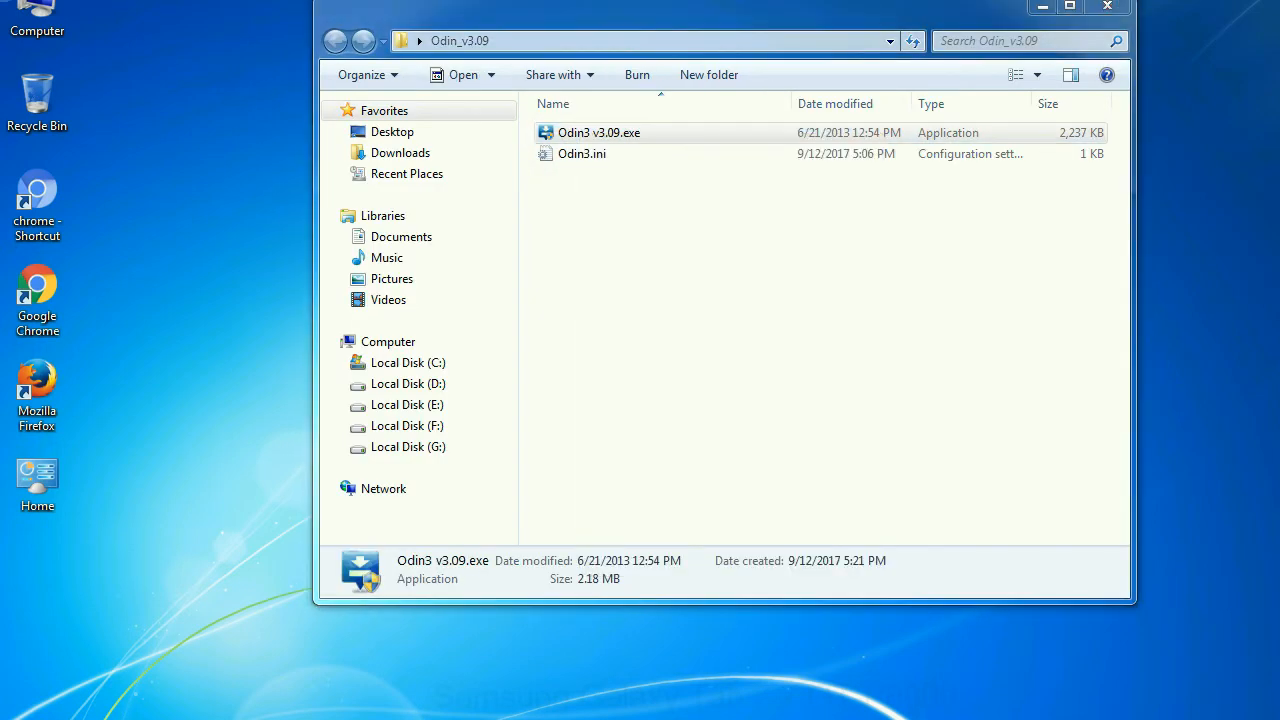
Launch Odin3 v3.09.exe to show the empty flashing interface.
double_click(598, 132)
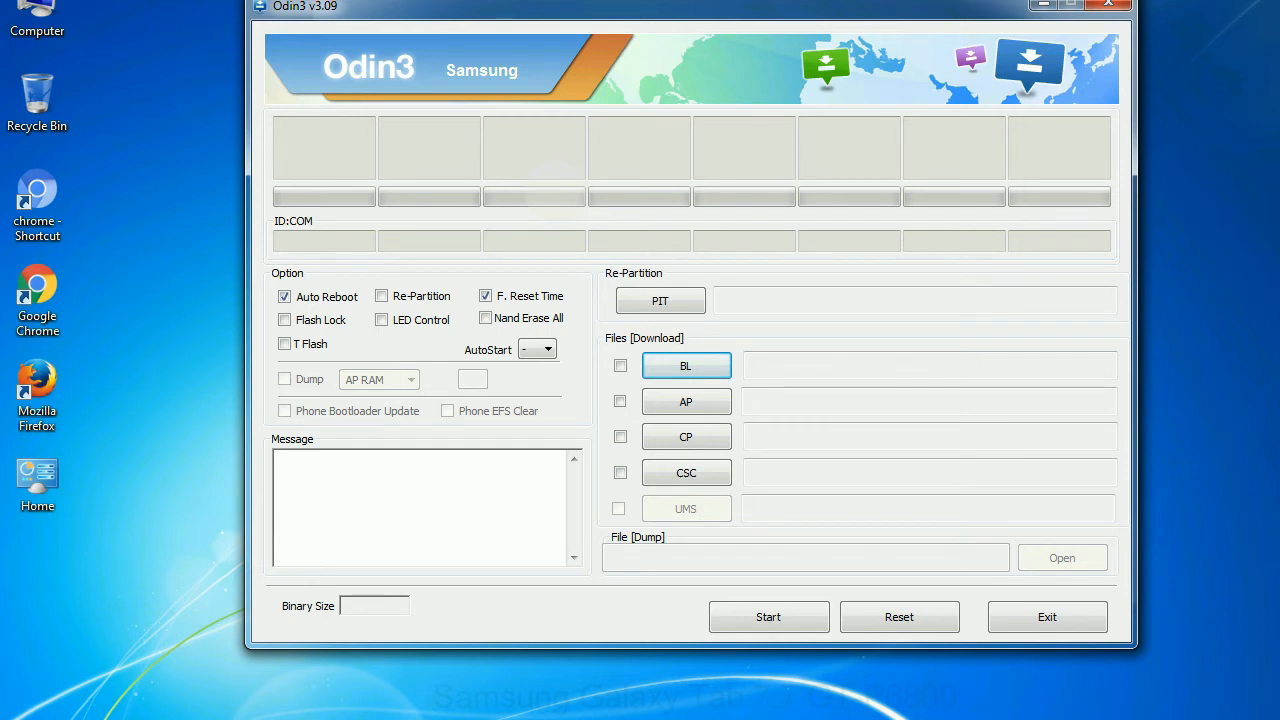
click(1108, 5)
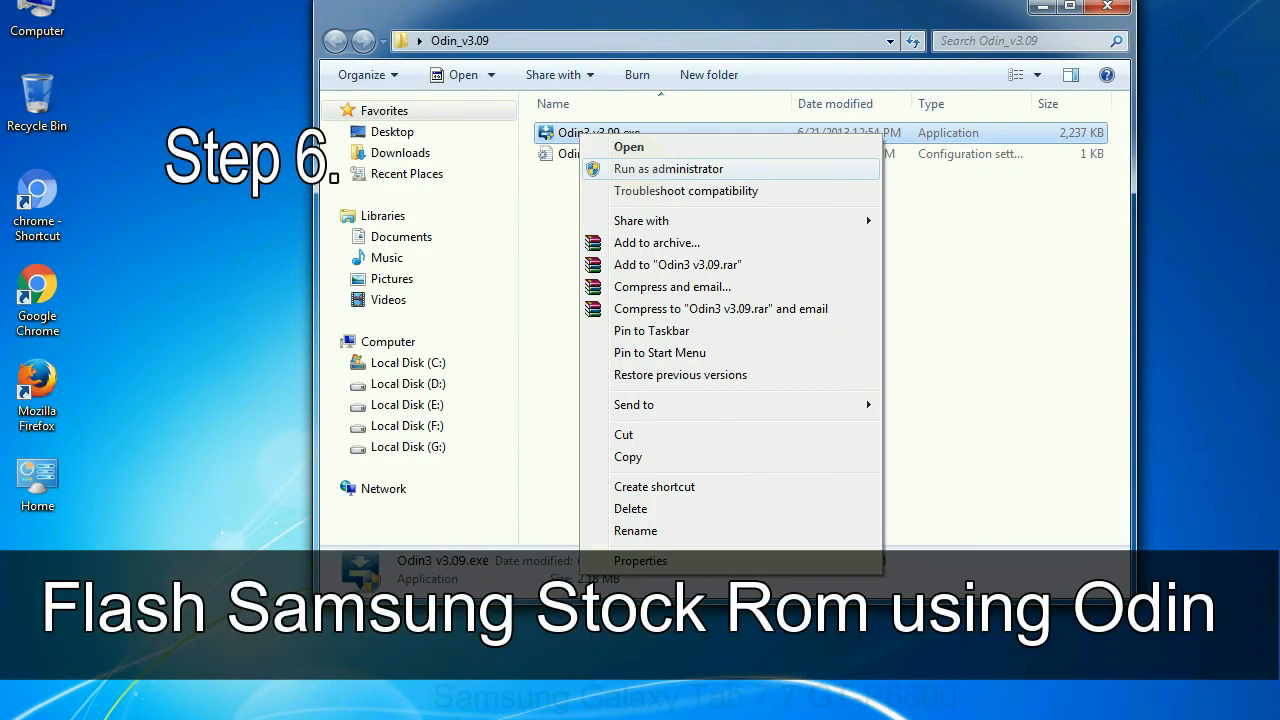
Start Odin3 v3.09 with administrator rights.
click(1107, 7)
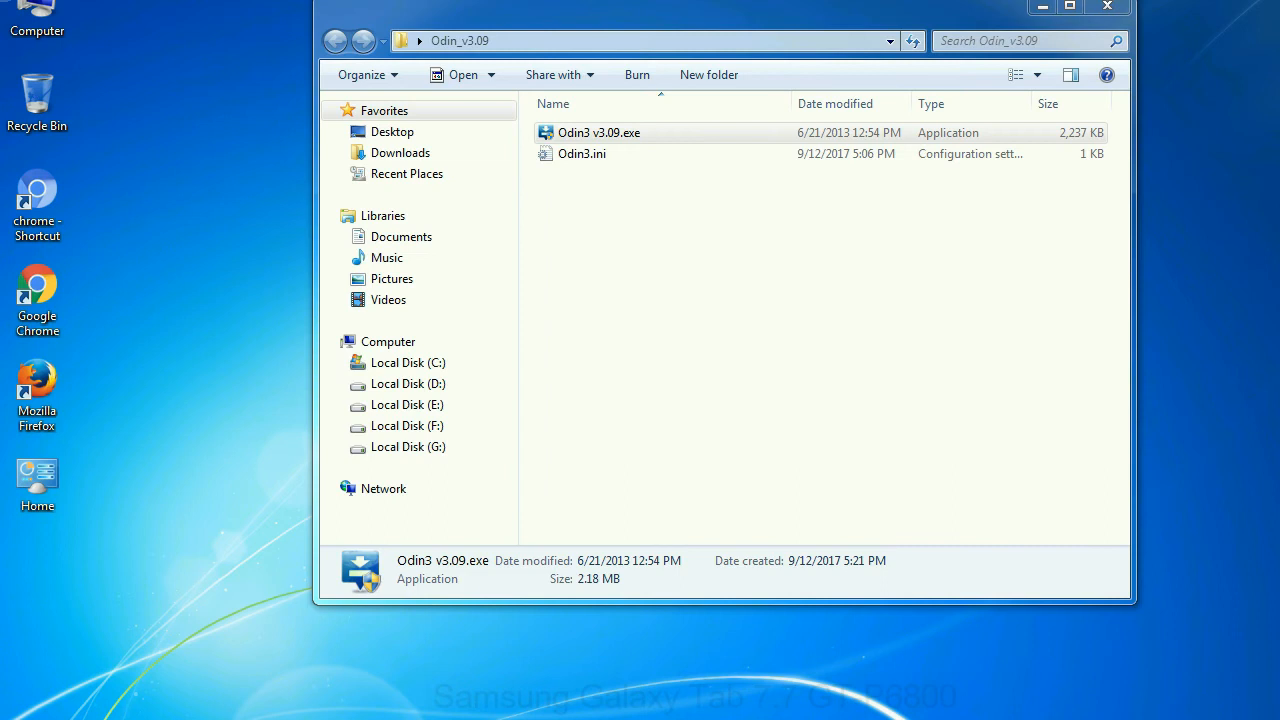
double_click(599, 132)
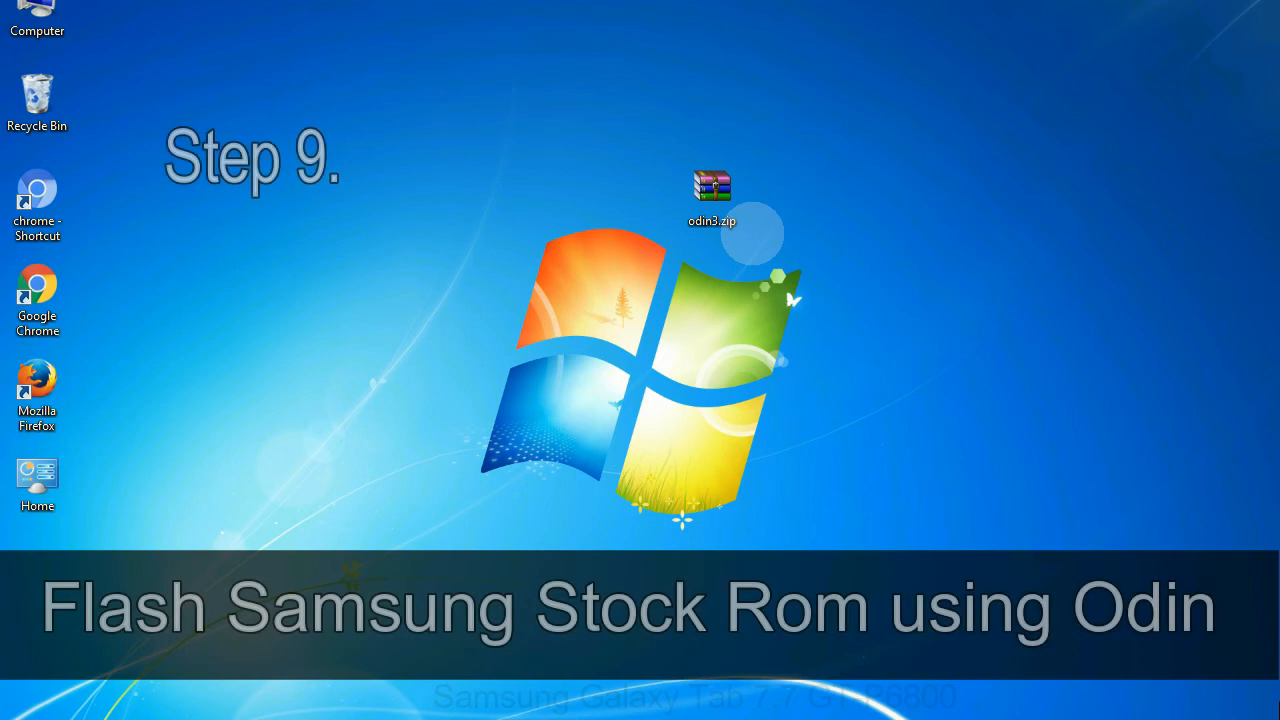
Choose the stock firmware .tar.md5 from the Desktop for the PDA slot.
click(712, 195)
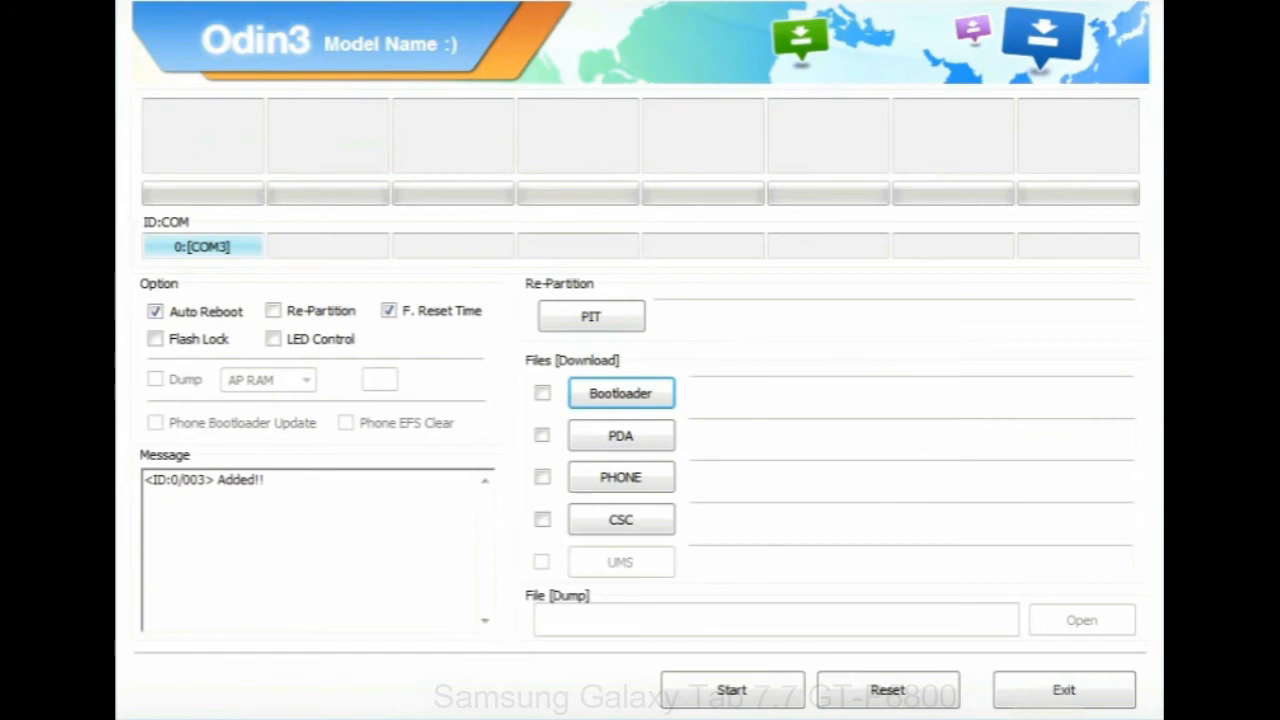
click(620, 435)
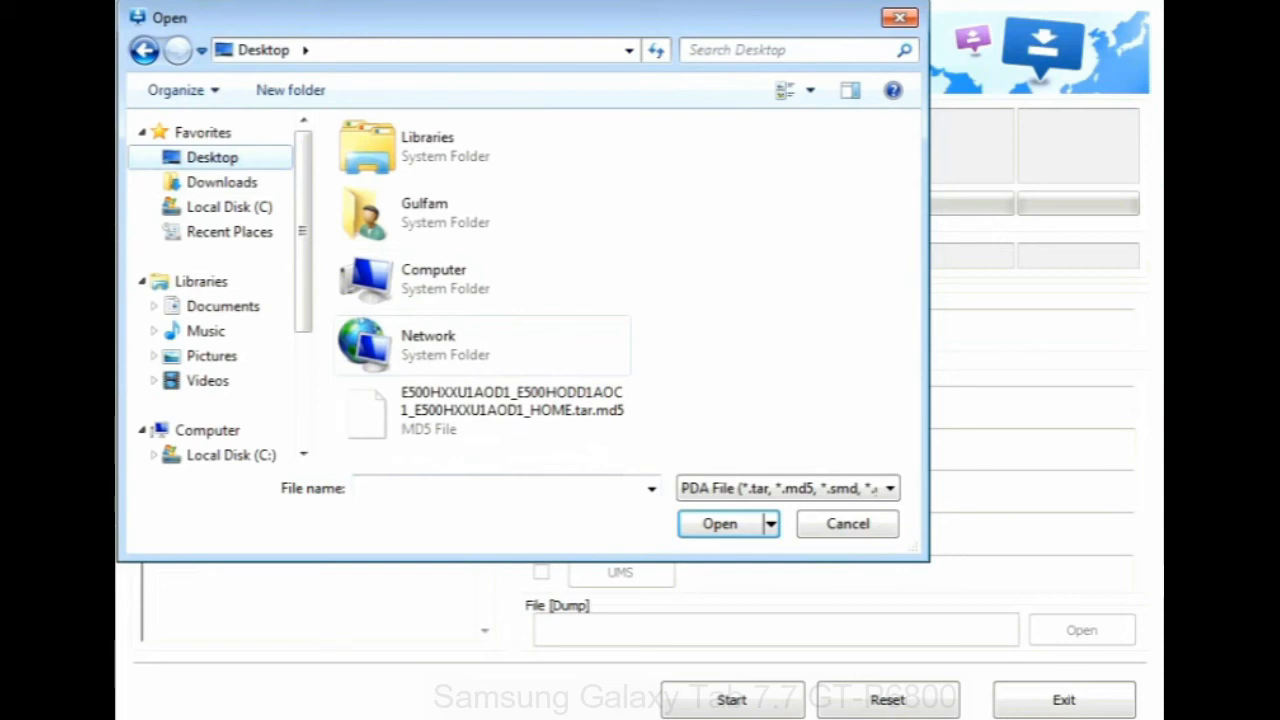
click(719, 523)
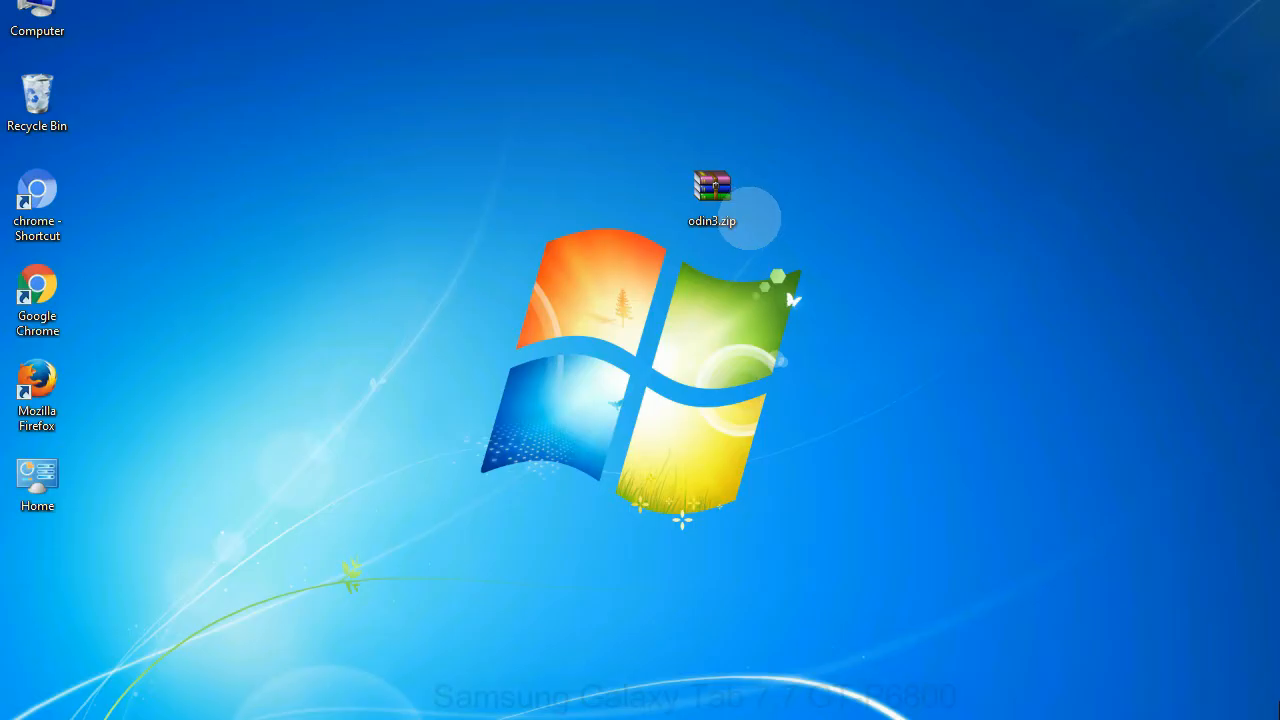
Load the HOME .tar.md5 into PDA and start flashing the tablet.
click(712, 195)
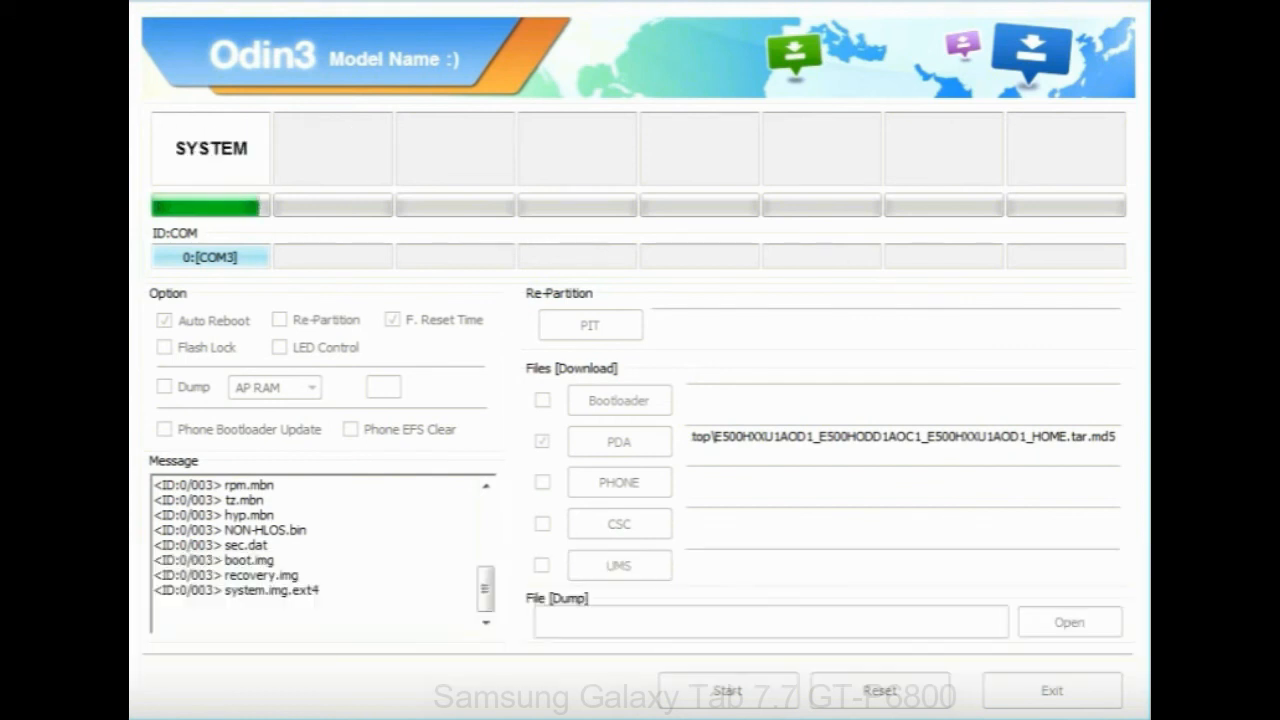
click(727, 690)
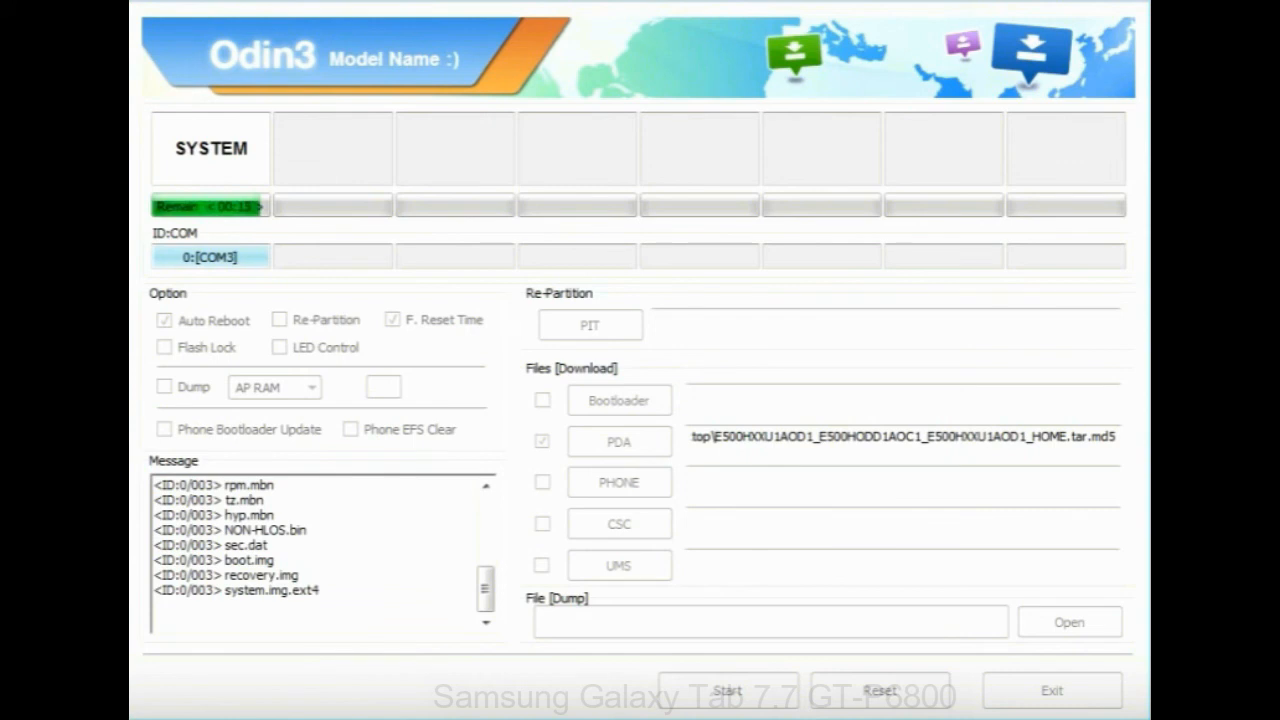